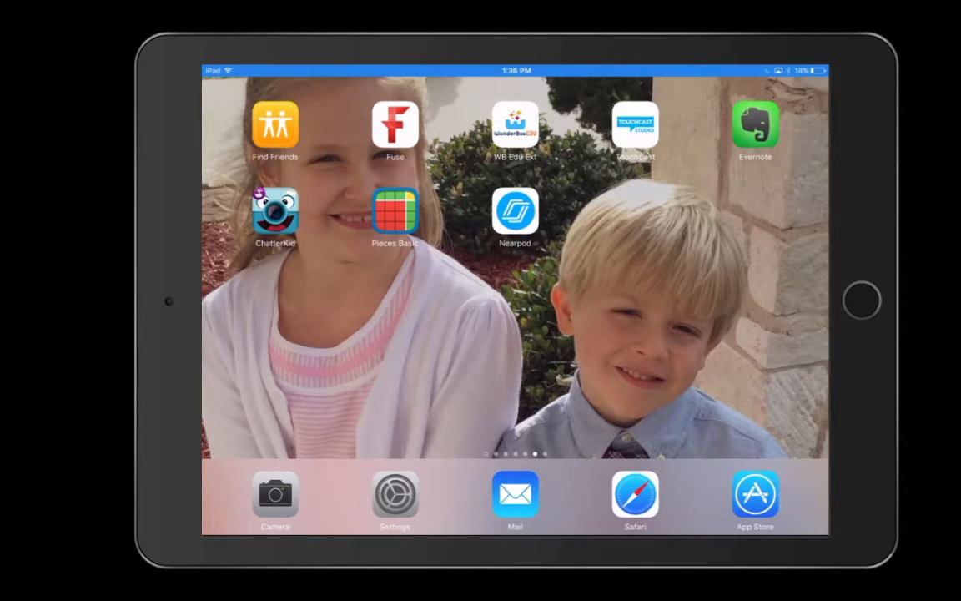
- Launch TouchCast Studio from the iPad home screen
{"action": "left_click", "coordinate": [635, 125]}
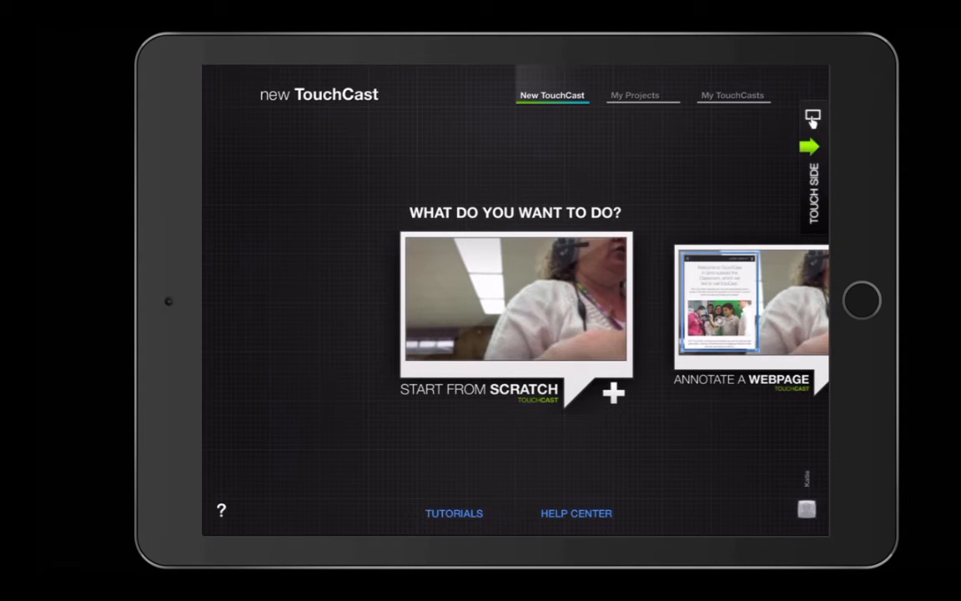
- Start a new project from scratch to reach the live camera view
{"action": "left_click", "coordinate": [516, 300]}
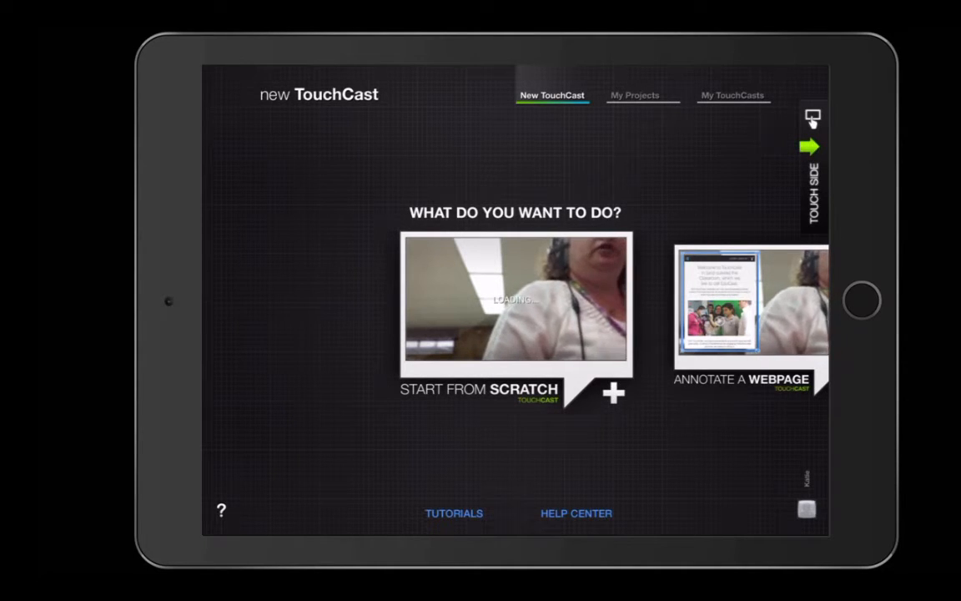
{"action": "left_click", "coordinate": [515, 300]}
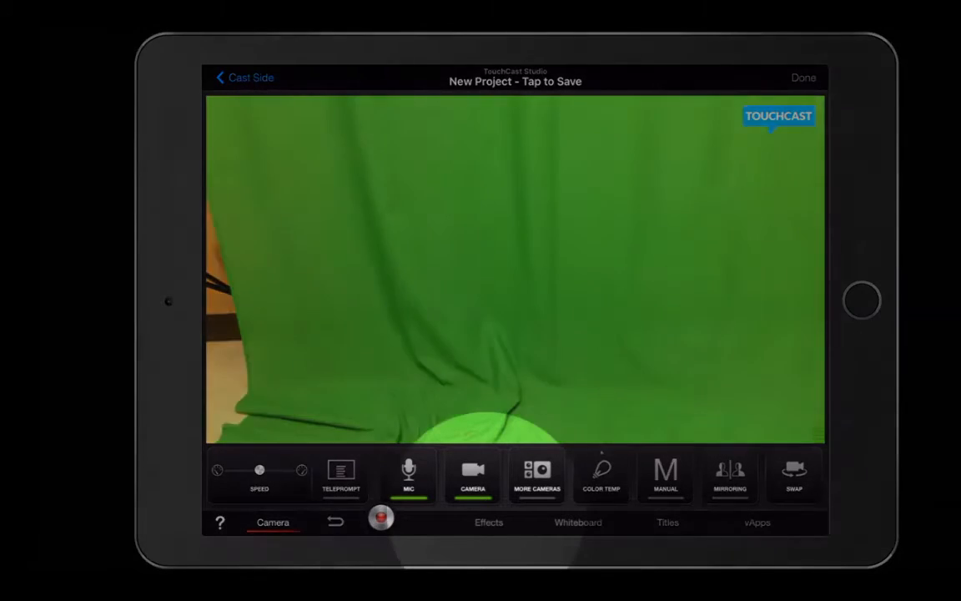
- Turn on Green Screen removal in Effects and open the photo background chooser
{"action": "left_click", "coordinate": [489, 522]}
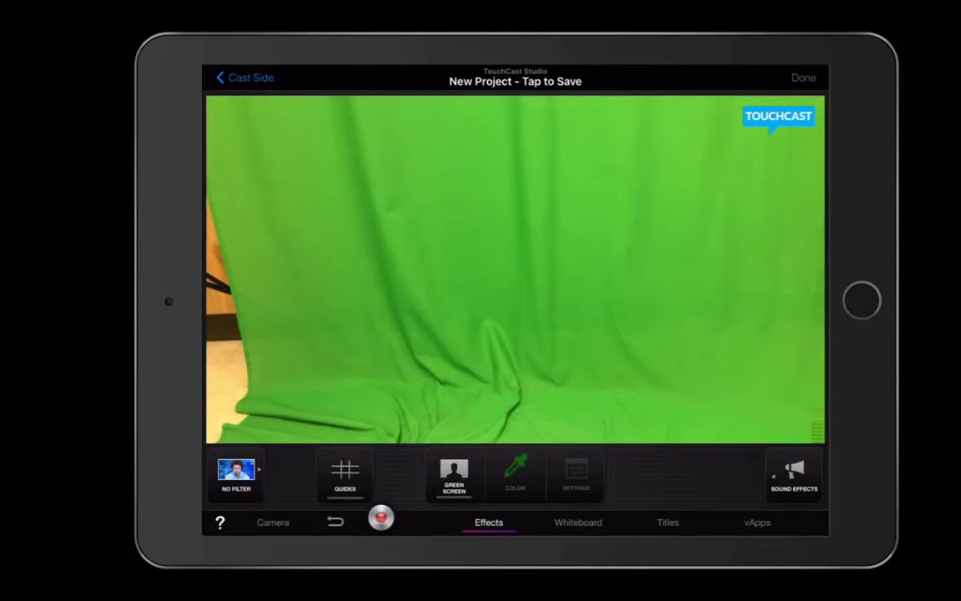
{"action": "left_click", "coordinate": [454, 475]}
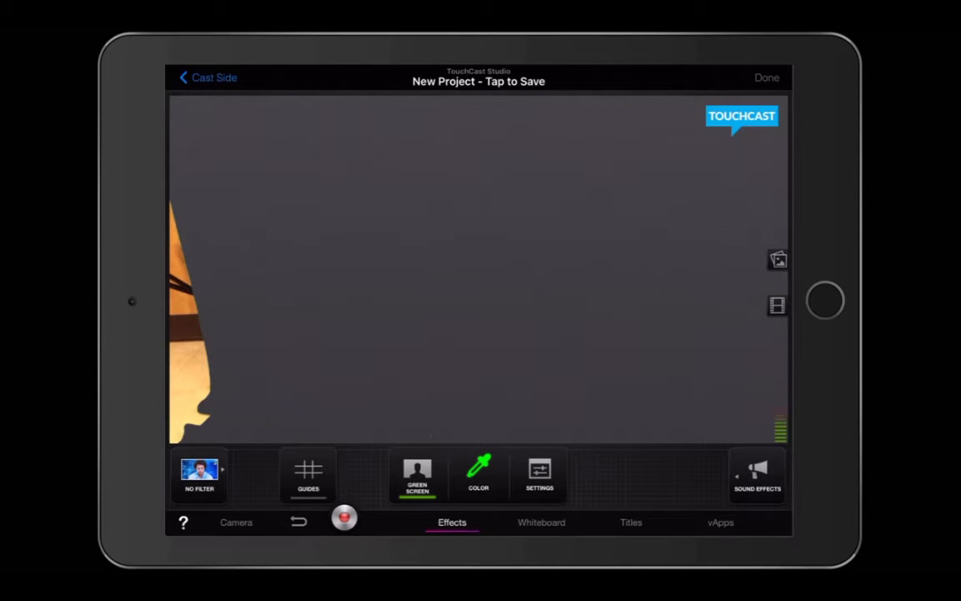
{"action": "left_click", "coordinate": [417, 476]}
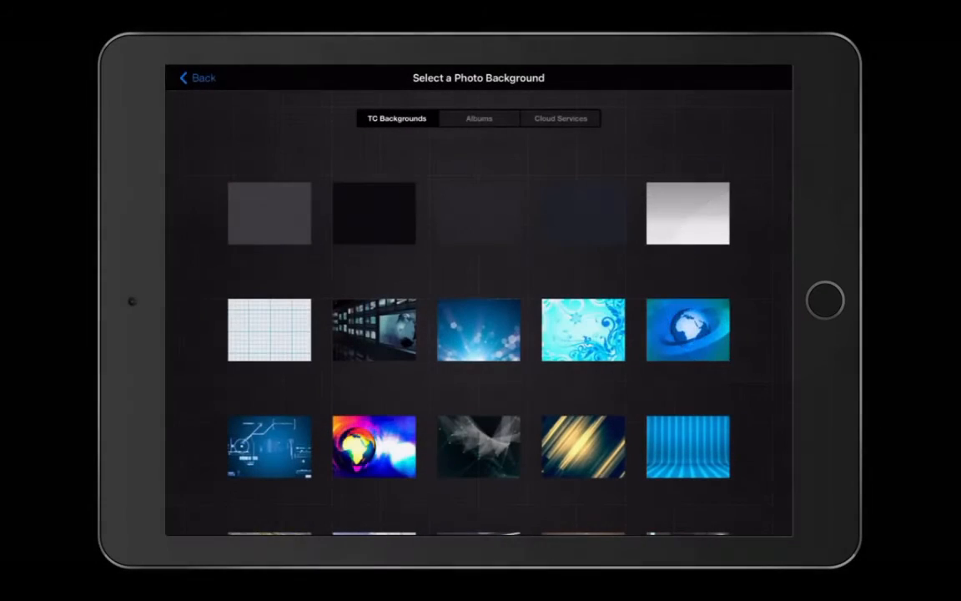
- Pick the lunch bag and apple picture from Camera Roll as the background
{"action": "left_click", "coordinate": [479, 117]}
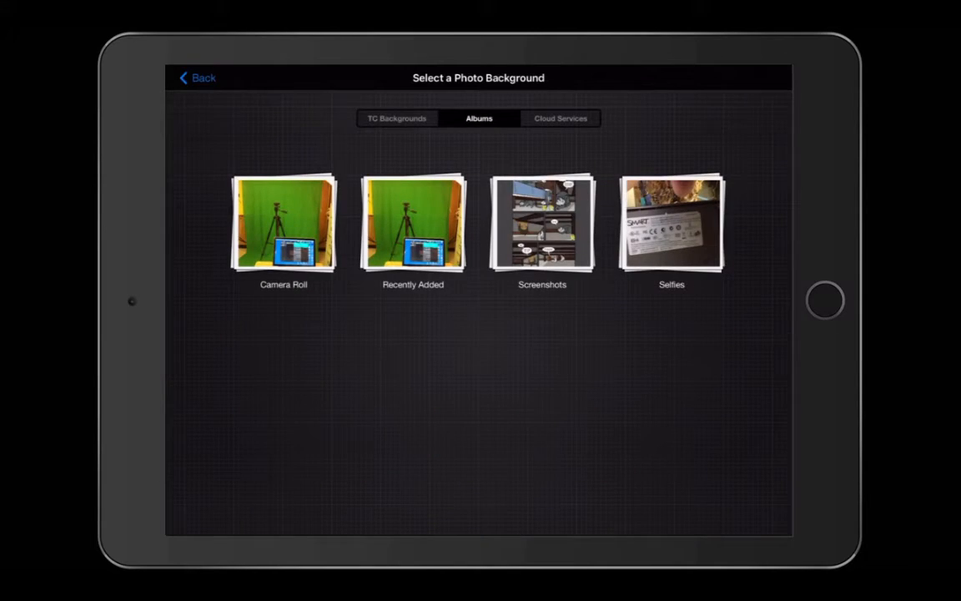
{"action": "left_click", "coordinate": [283, 224]}
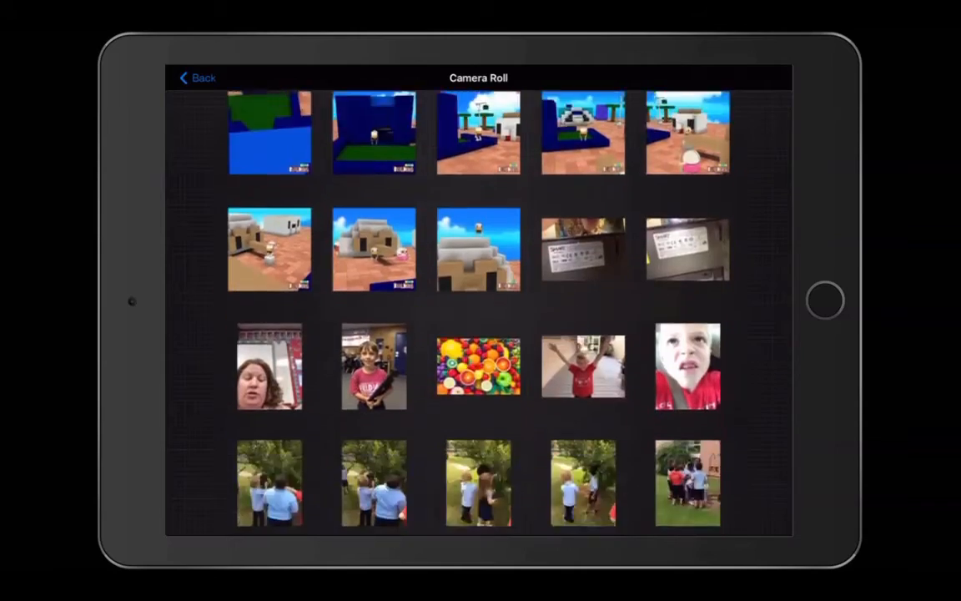
{"action": "scroll", "scroll_direction": "down", "scroll_amount": 3}
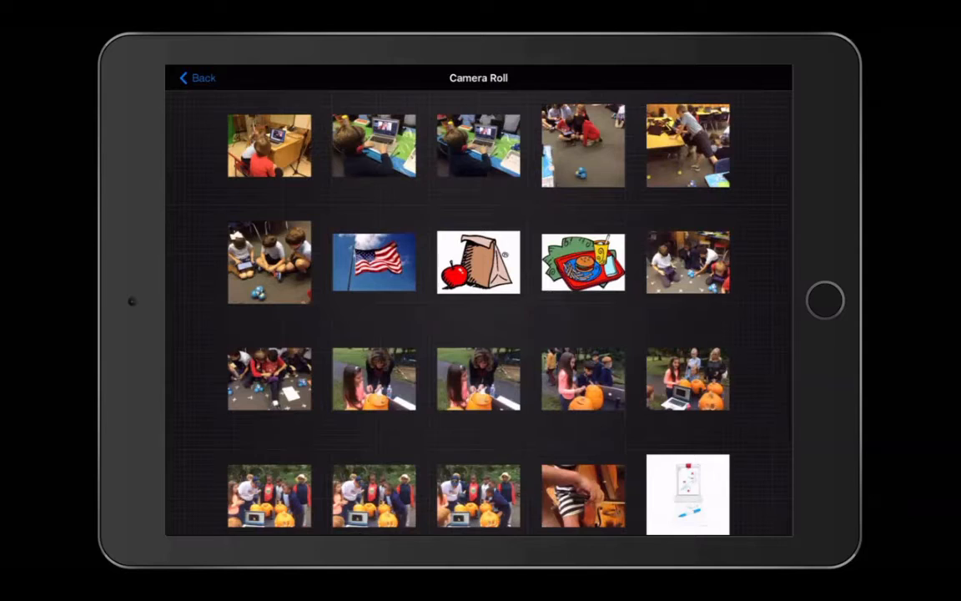
{"action": "left_click", "coordinate": [478, 261]}
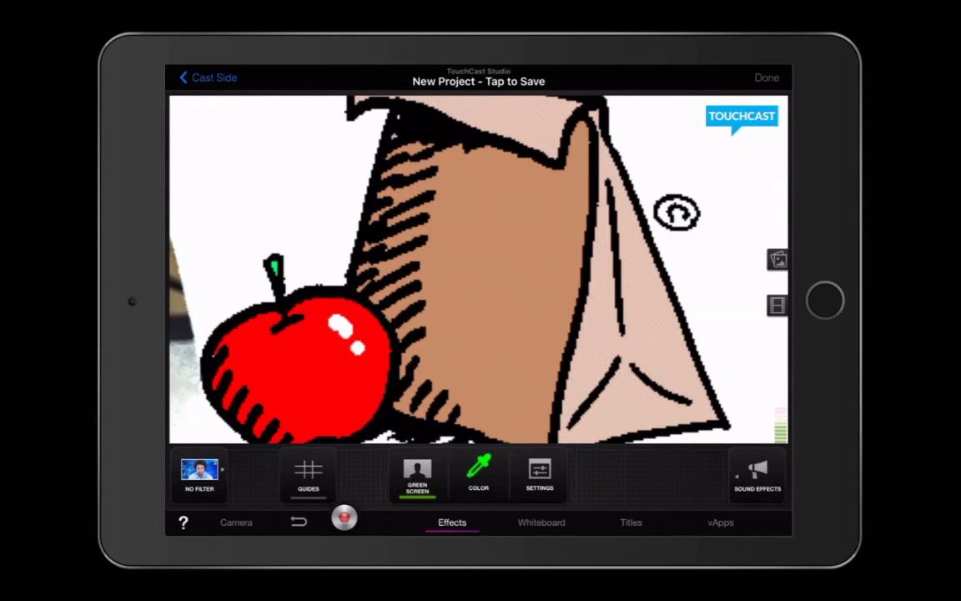
- Adjust the background removal smoothness and sensitivity in Green Screen settings
{"action": "left_click", "coordinate": [539, 471]}
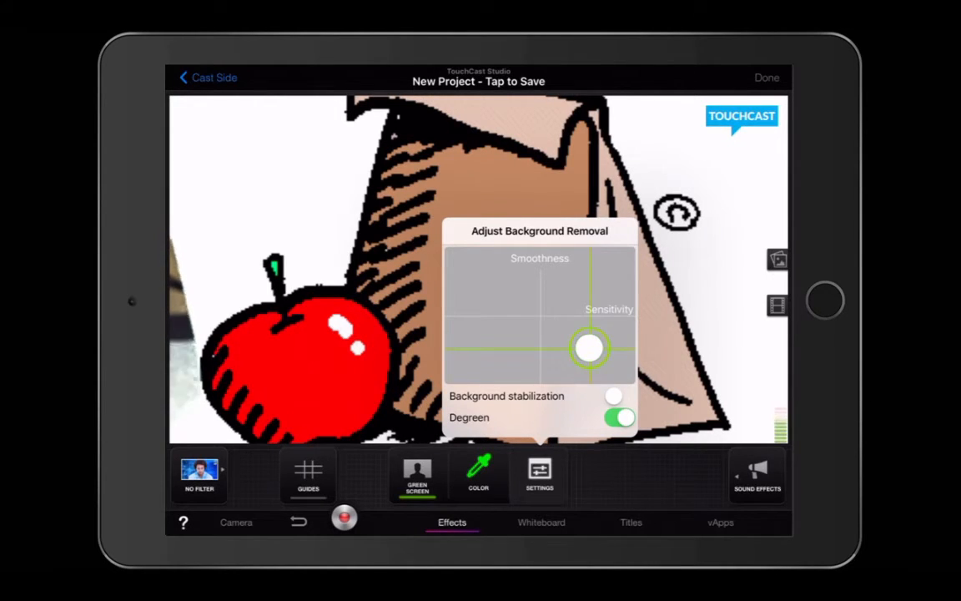
{"action": "left_click_drag", "start_coordinate": [590, 347], "coordinate": [579, 364]}
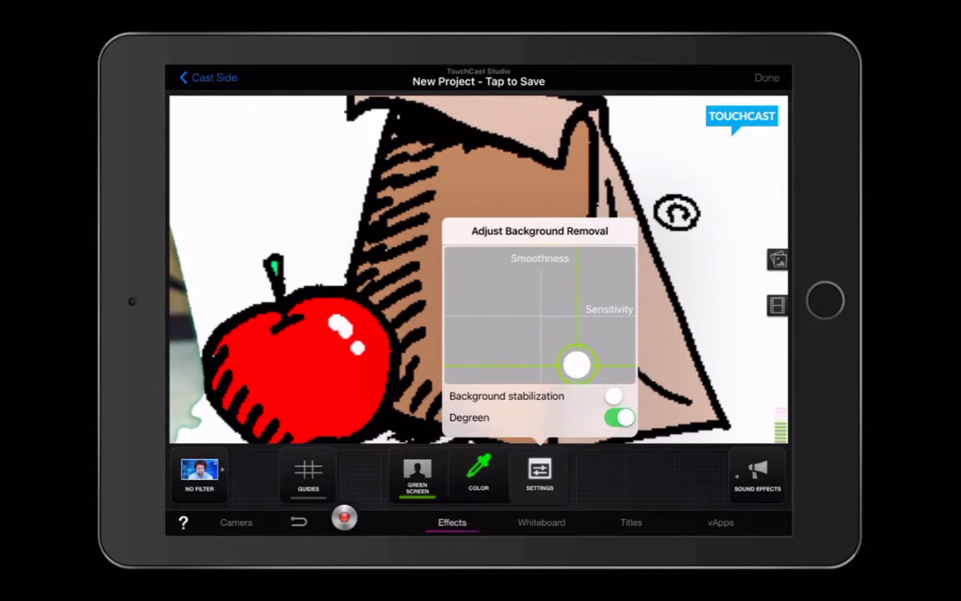
{"action": "left_click_drag", "start_coordinate": [578, 363], "coordinate": [617, 334]}
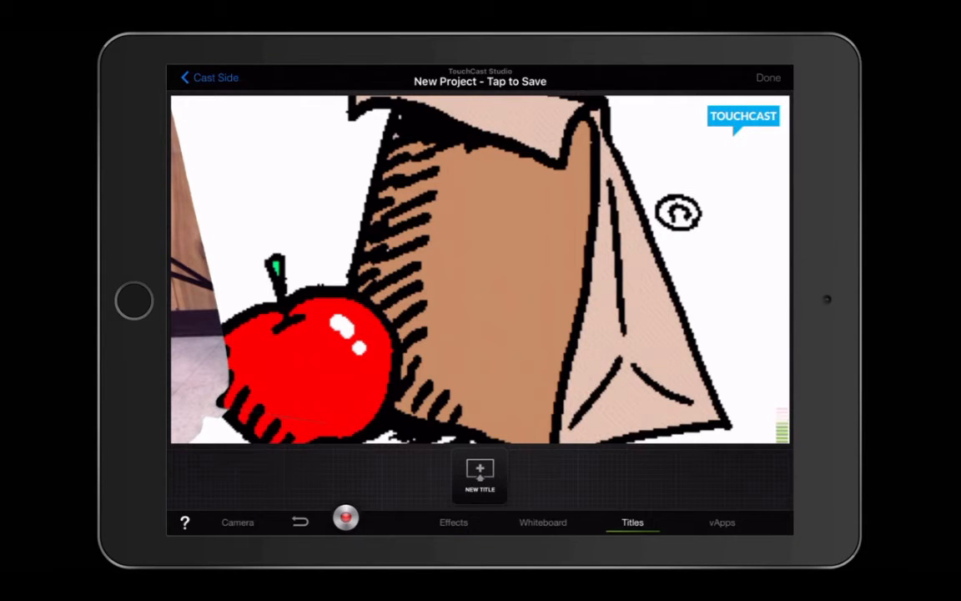
- Add the LIVE news title template and begin editing its title text
{"action": "left_click", "coordinate": [480, 476]}
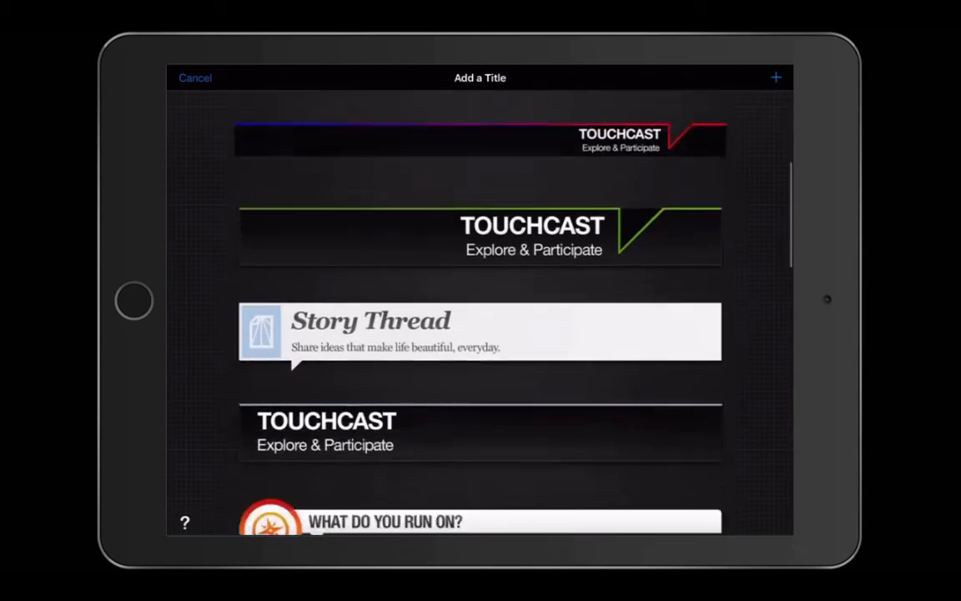
{"action": "scroll", "scroll_direction": "down", "scroll_amount": 3}
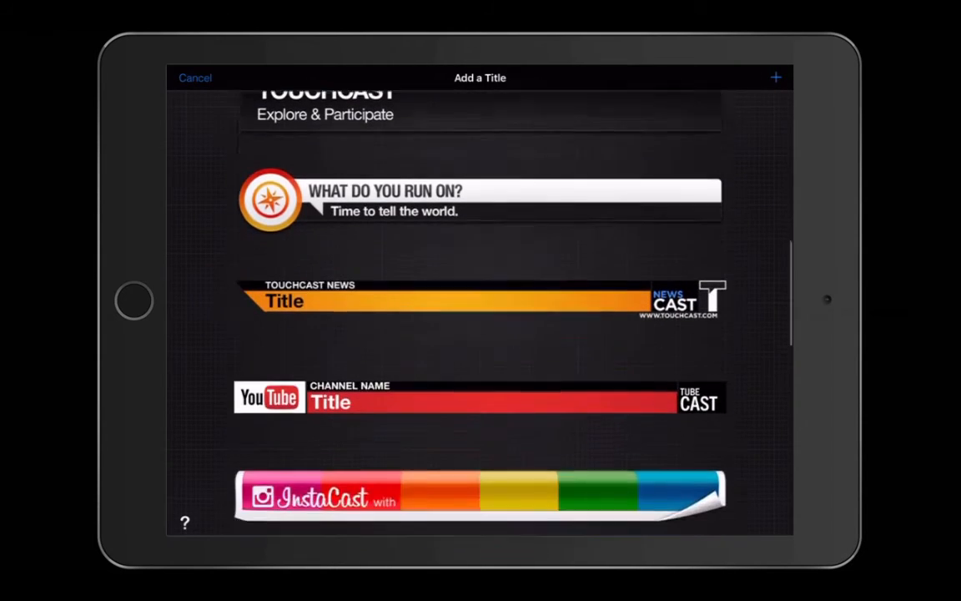
{"action": "scroll", "scroll_direction": "down", "scroll_amount": 3}
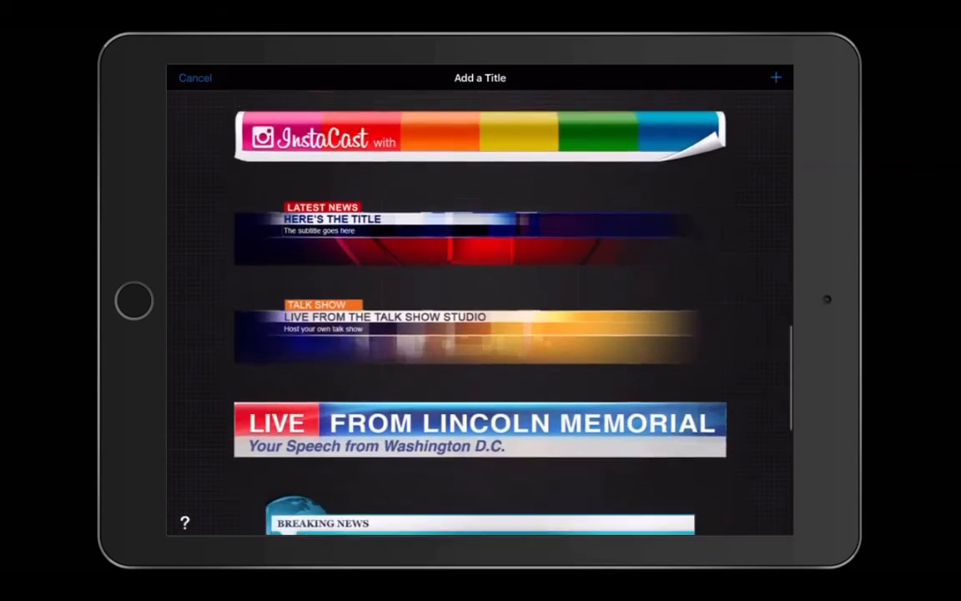
{"action": "scroll", "scroll_direction": "down", "scroll_amount": 3}
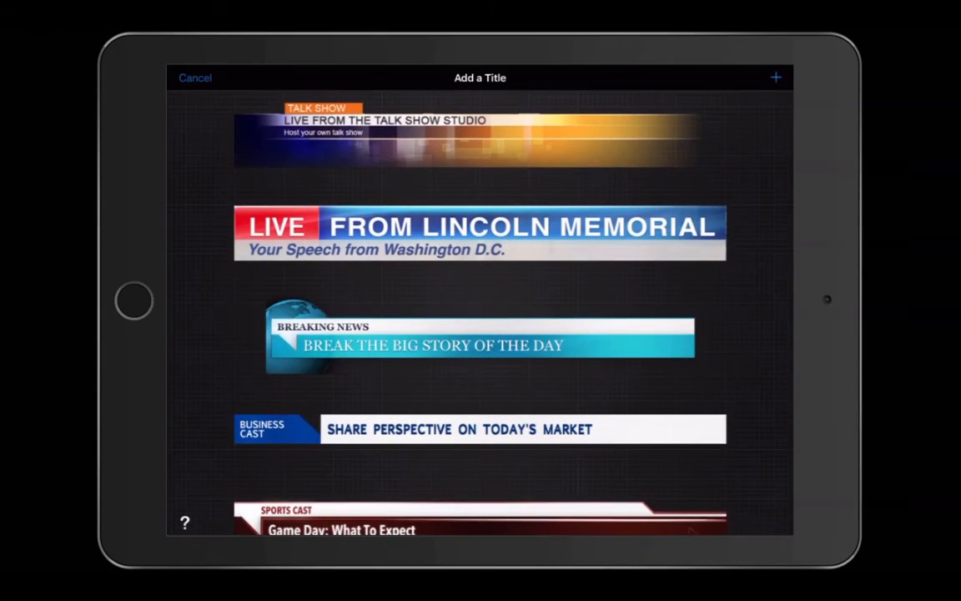
{"action": "left_click", "coordinate": [480, 232]}
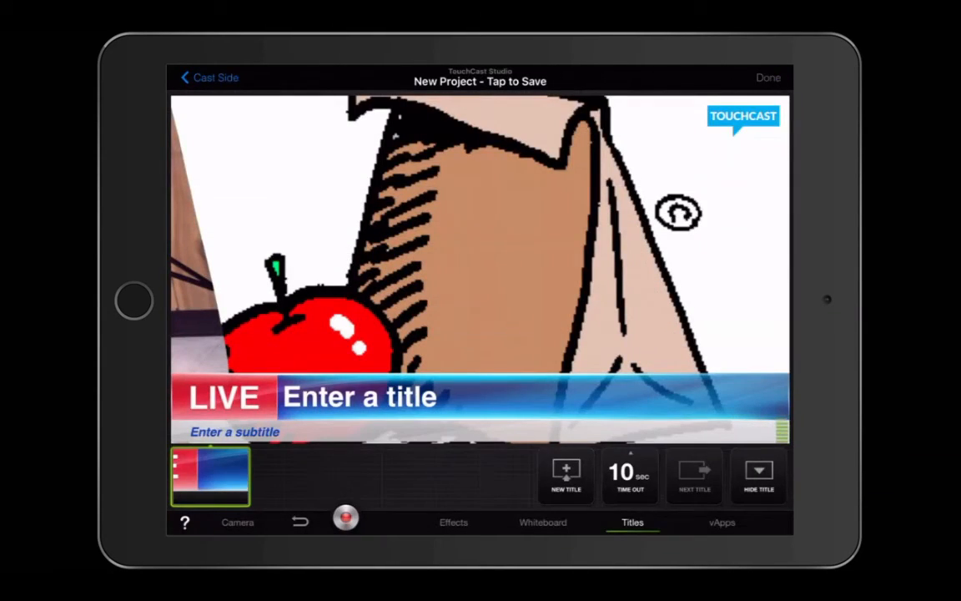
{"action": "left_click", "coordinate": [359, 396]}
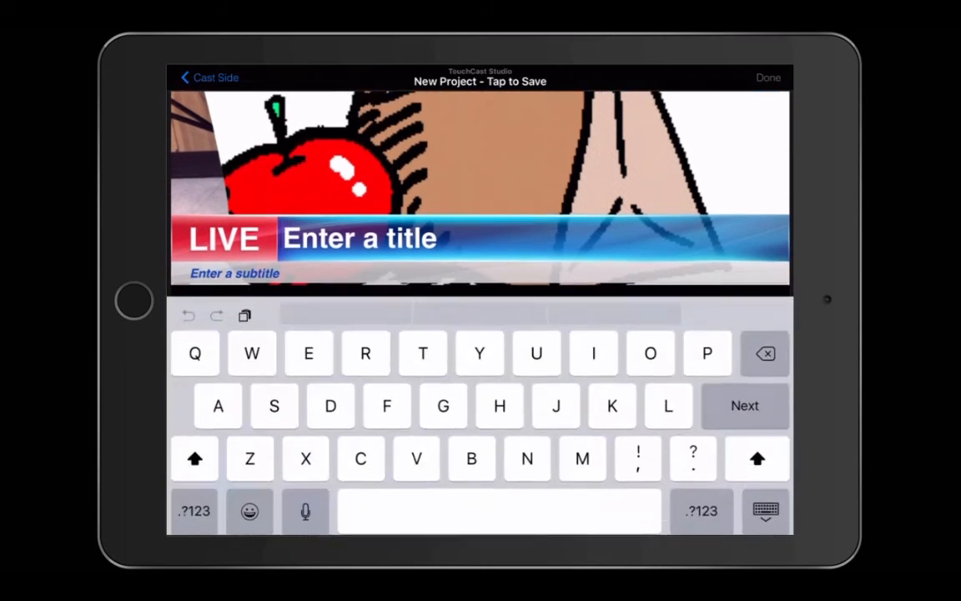